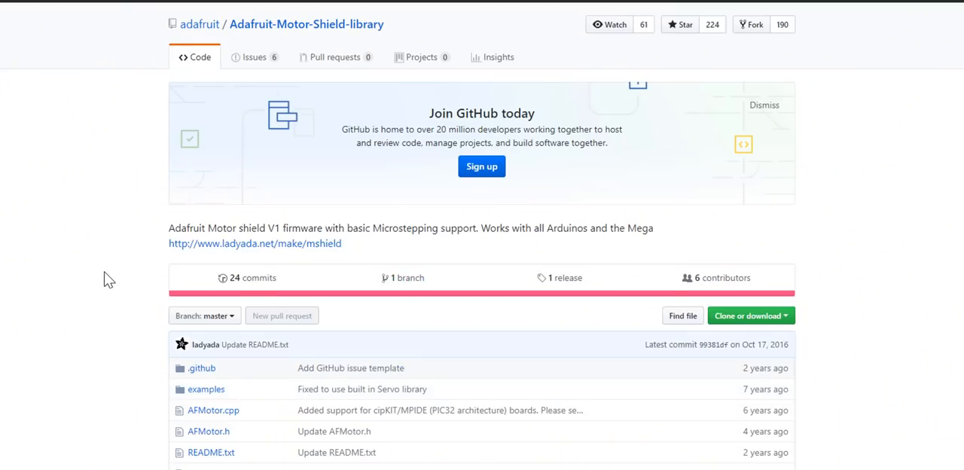
pyautogui.moveTo(307, 168)
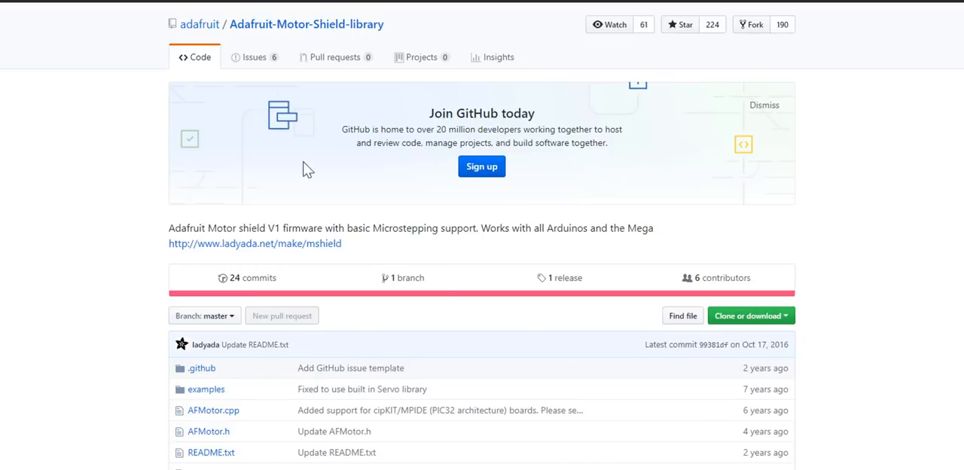
# Download the Adafruit-Motor-Shield-library repository from GitHub as a ZIP archive
pyautogui.scroll(-3)
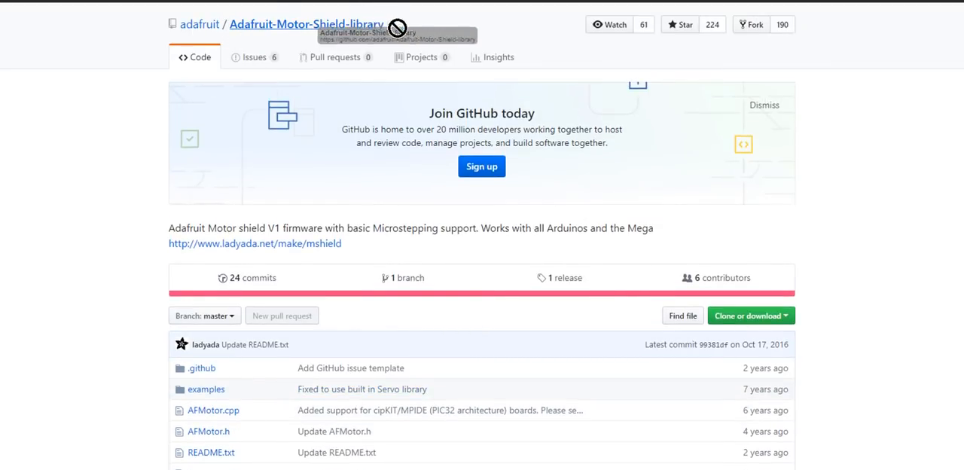
pyautogui.moveTo(208, 208)
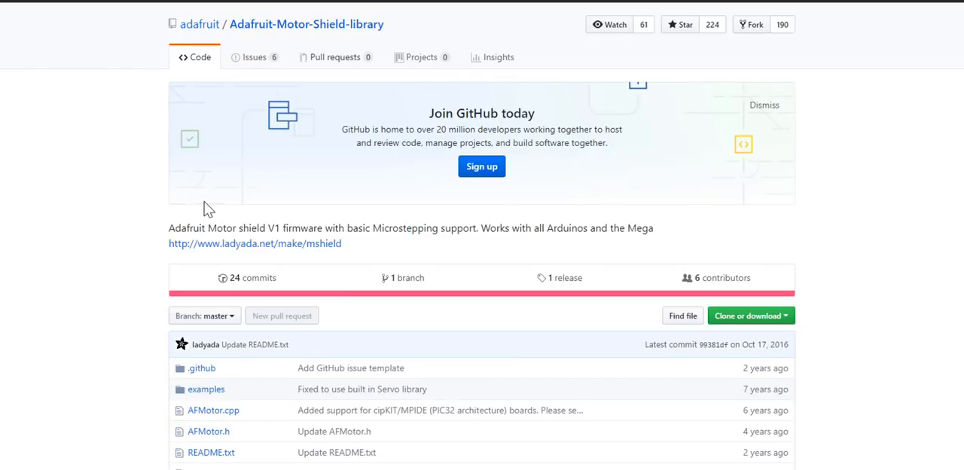
pyautogui.scroll(-3)
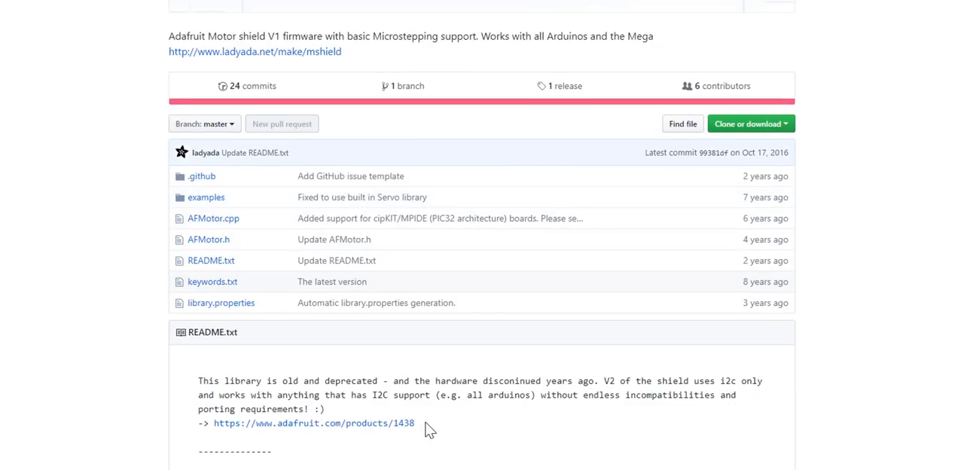
pyautogui.scroll(3)
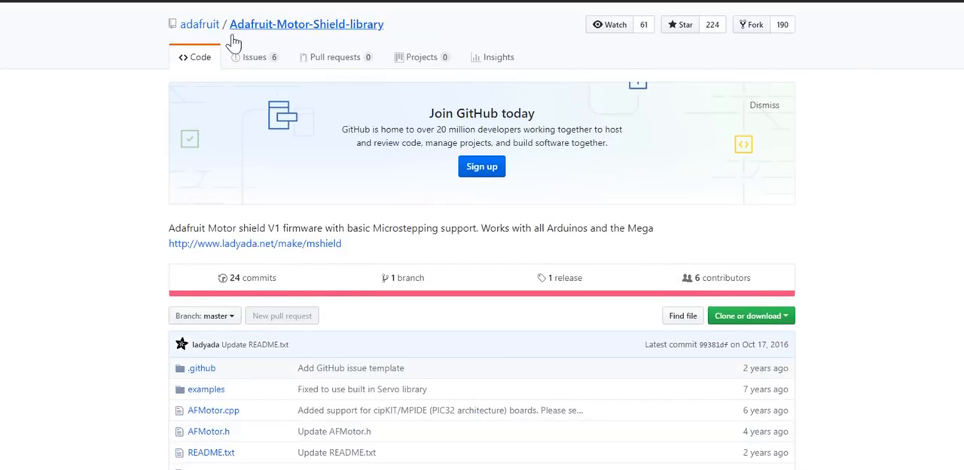
pyautogui.doubleClick(307, 24)
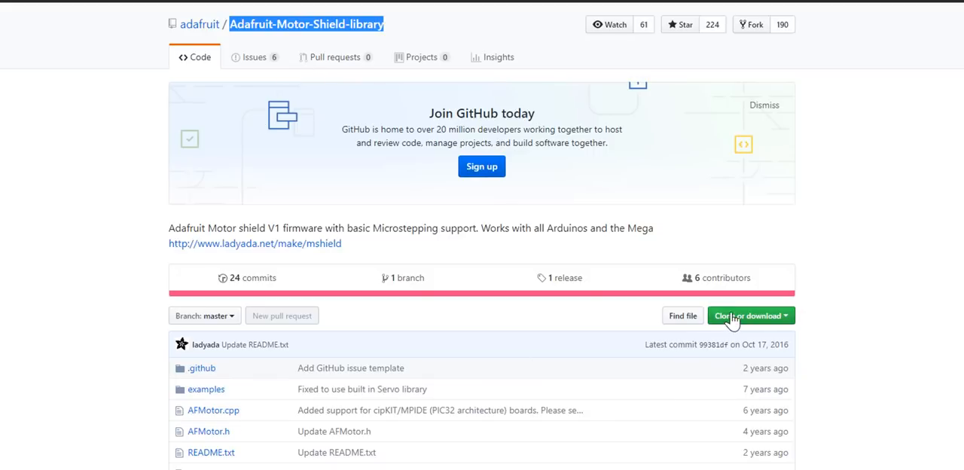
pyautogui.click(746, 315)
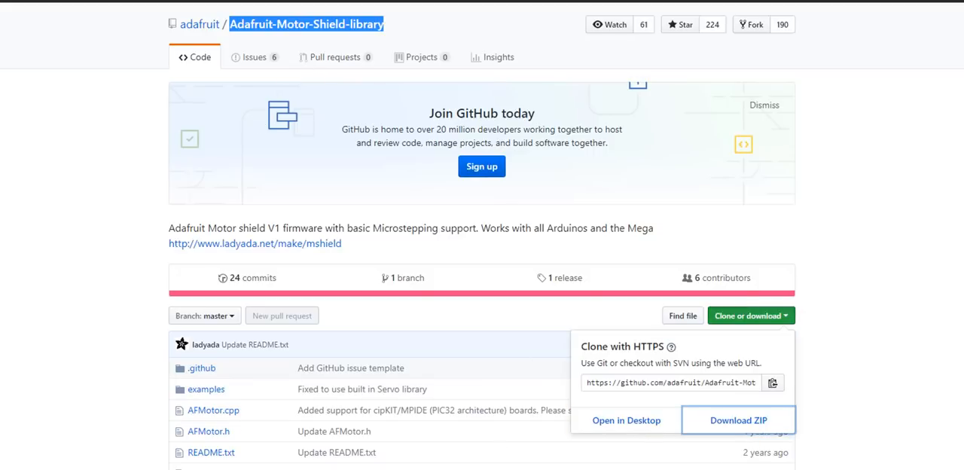
pyautogui.click(738, 420)
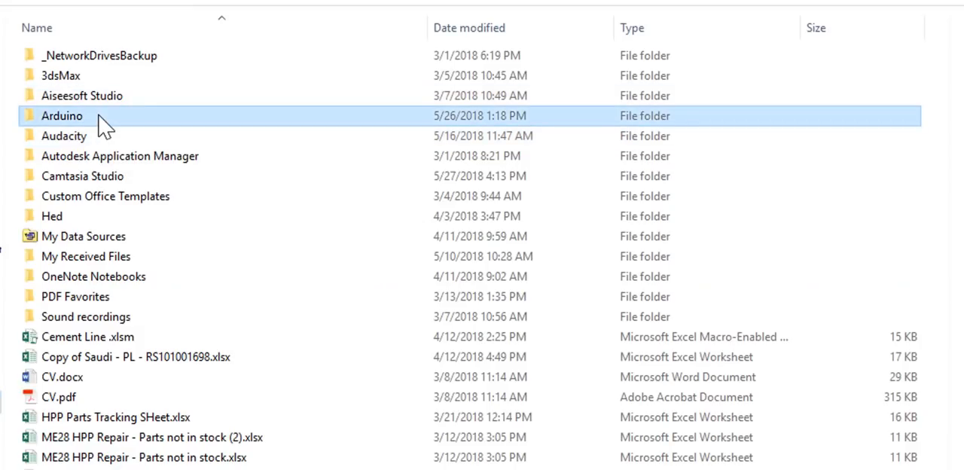
# Browse to Documents > Arduino > libraries to locate the AFMotor library folder
pyautogui.doubleClick(61, 115)
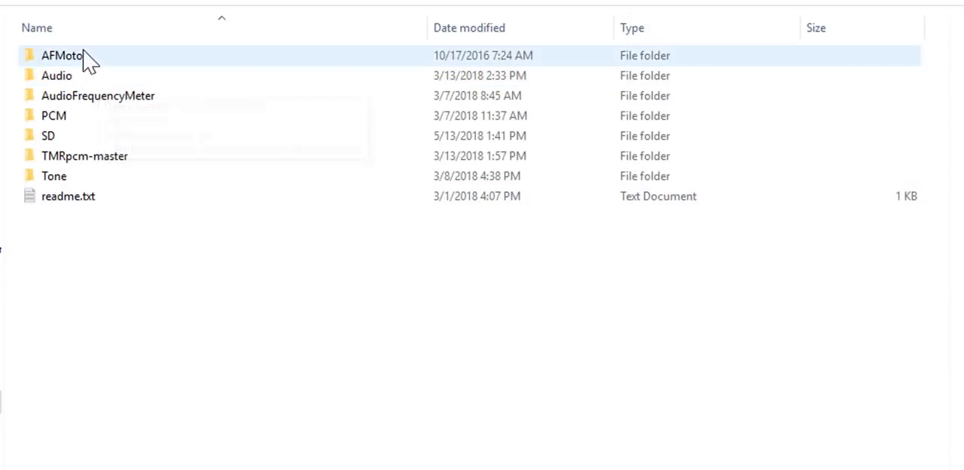
pyautogui.write('r')
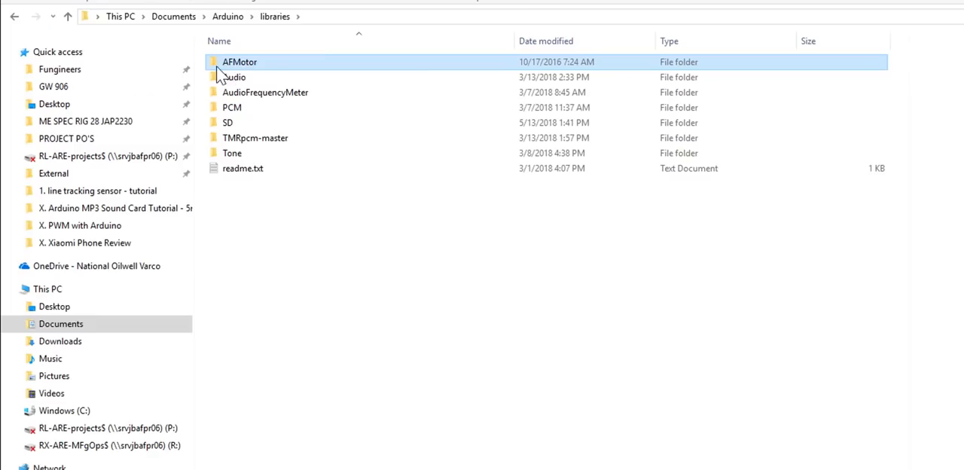
pyautogui.moveTo(248, 68)
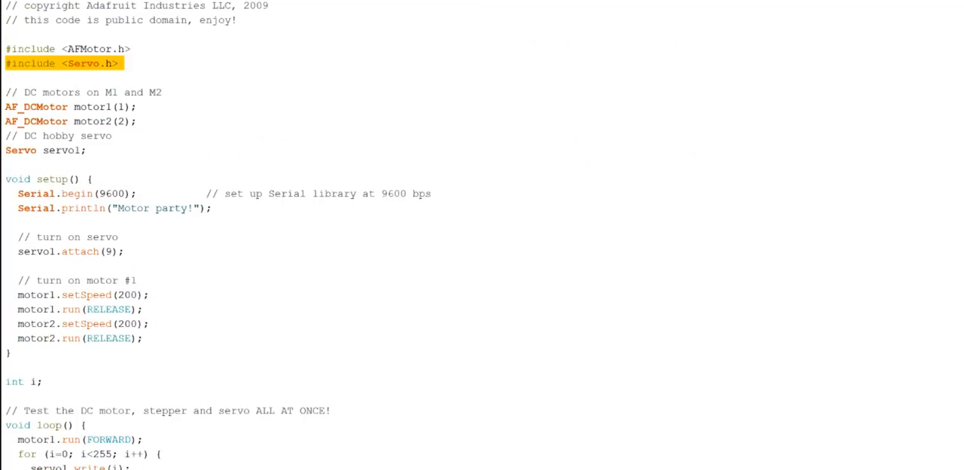
# Load the MotorParty example from File > Examples > Adafruit Motor Shield library
pyautogui.click(18, 7)
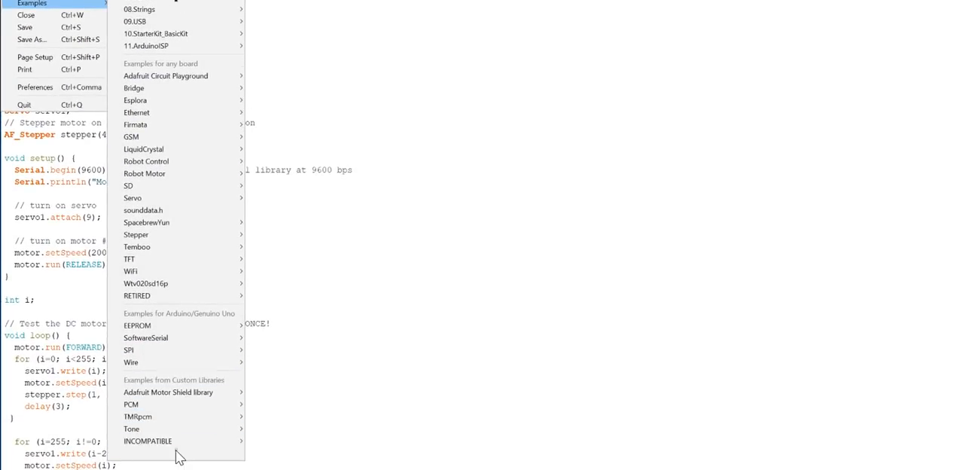
pyautogui.moveTo(168, 392)
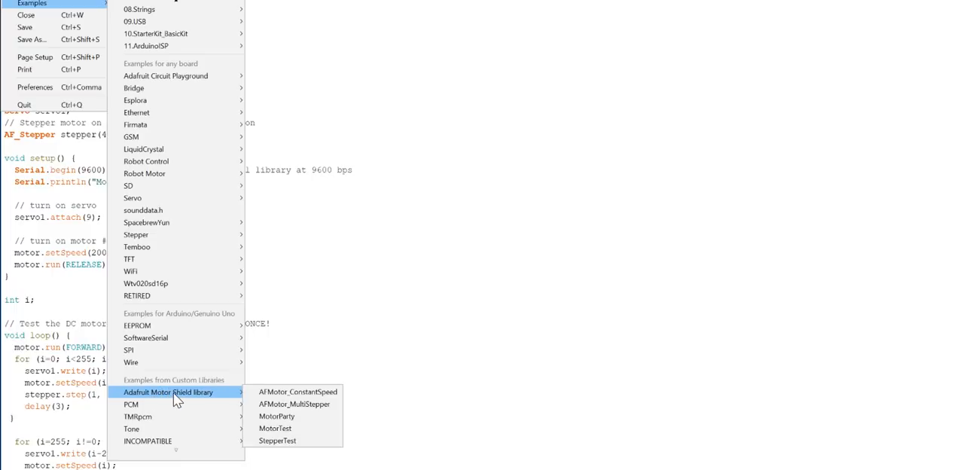
pyautogui.moveTo(241, 399)
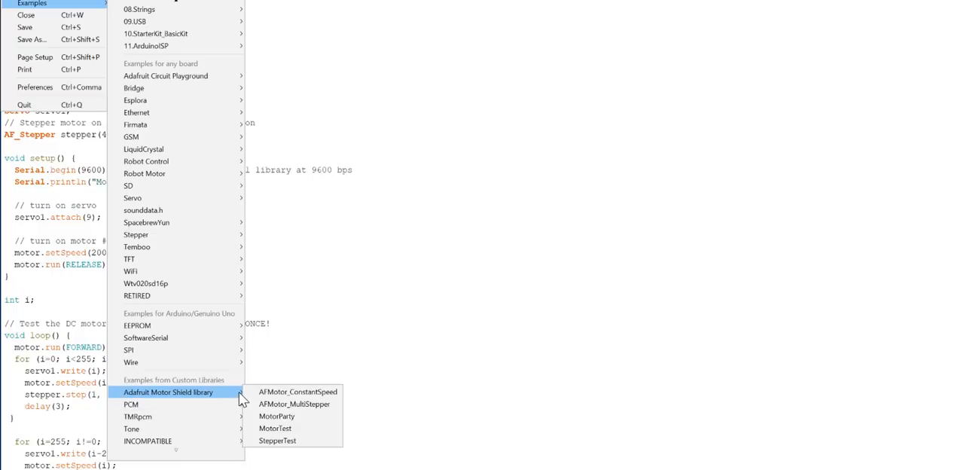
pyautogui.moveTo(276, 416)
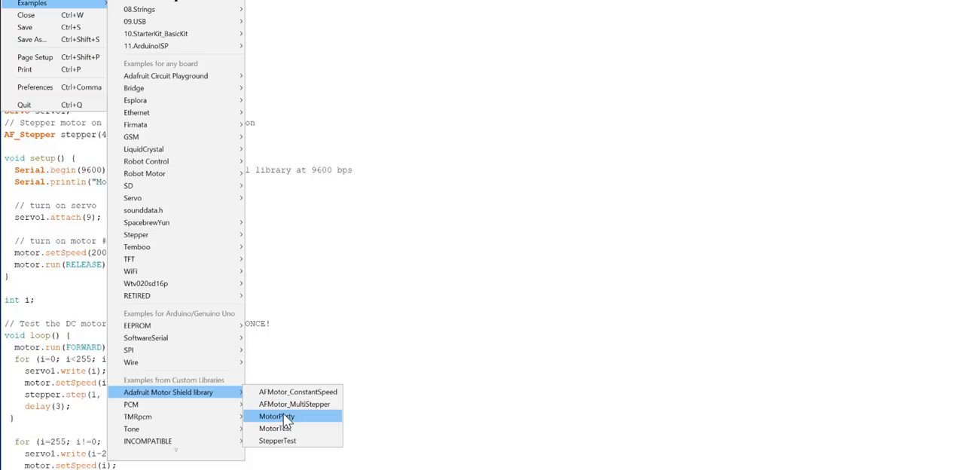
pyautogui.click(276, 416)
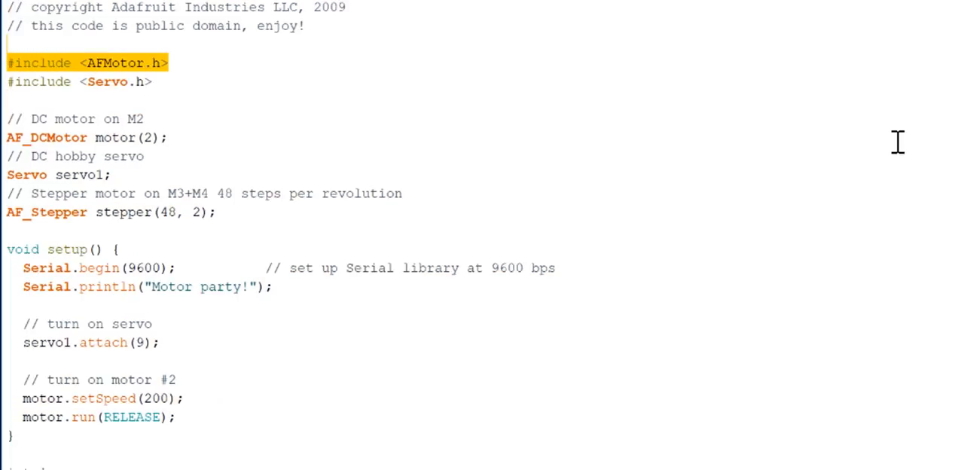
# Delete the '// Stepper motor on M3+M4' comment and the AF_Stepper declaration
pyautogui.click(79, 81)
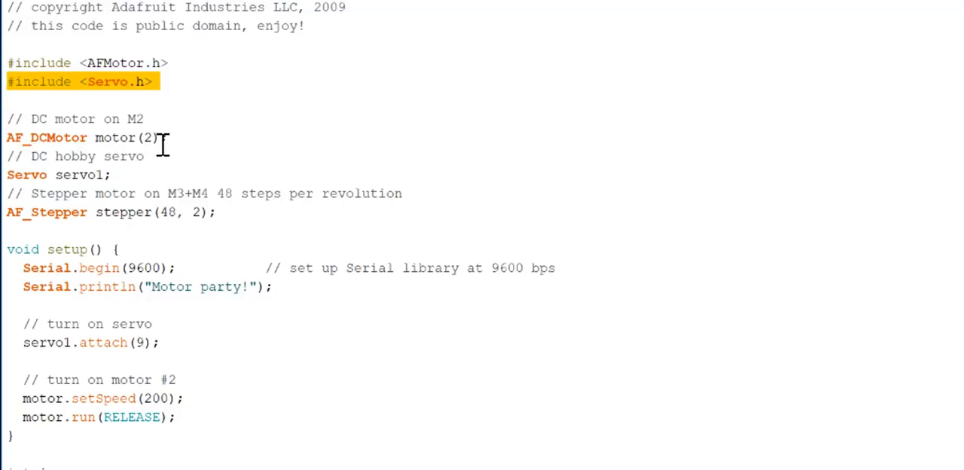
pyautogui.click(140, 137)
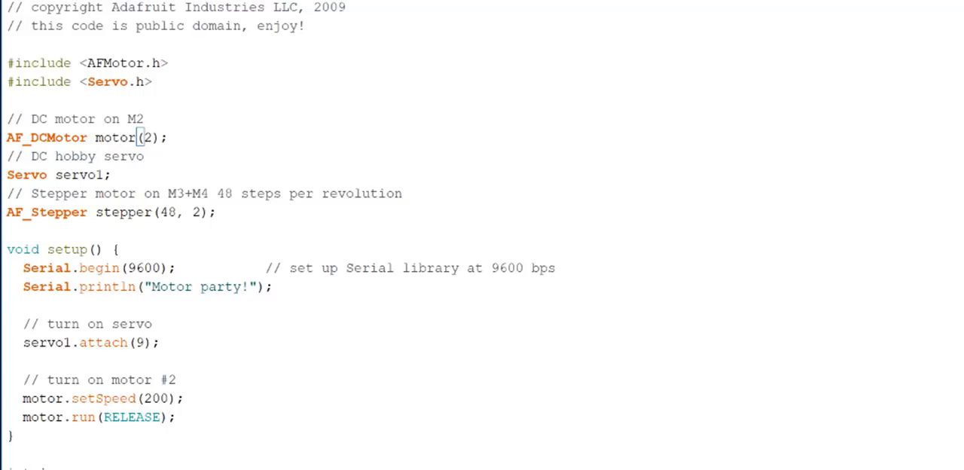
pyautogui.scroll(-3)
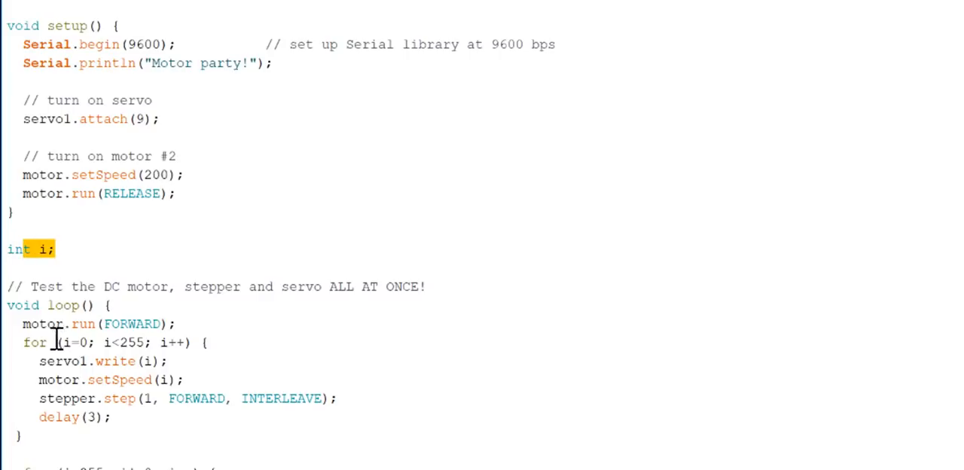
pyautogui.click(164, 451)
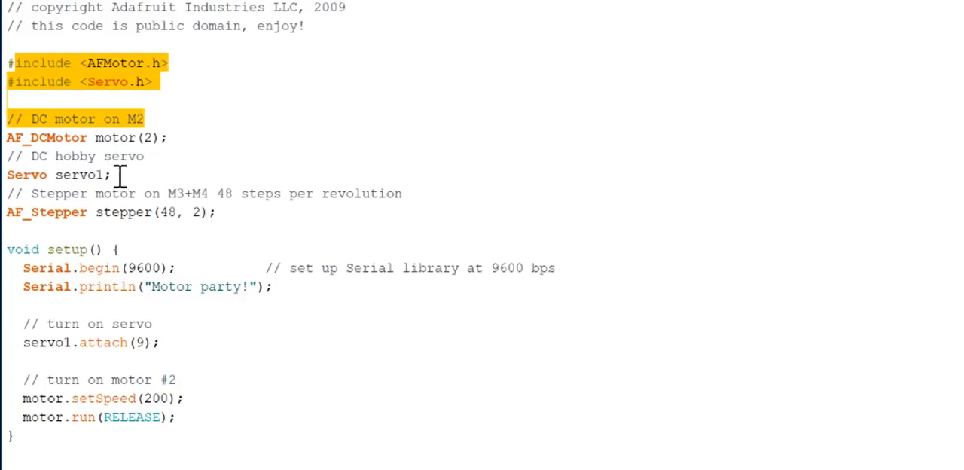
pyautogui.click(192, 218)
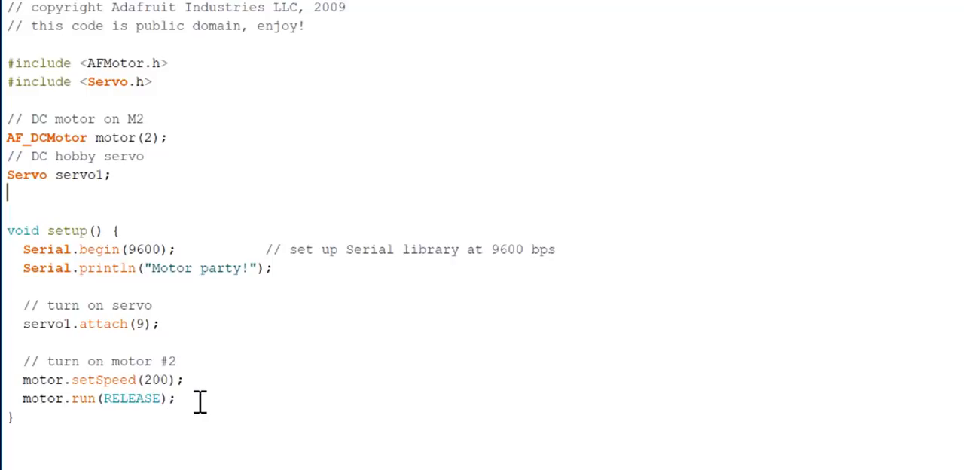
# Duplicate the AF_DCMotor line and rename the copies motor1(1) and motor2(2)
pyautogui.click(176, 398)
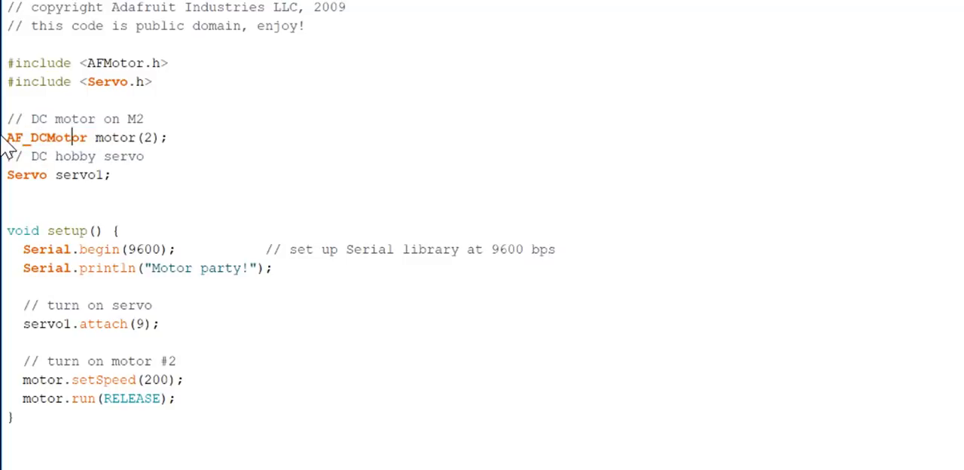
pyautogui.doubleClick(149, 137)
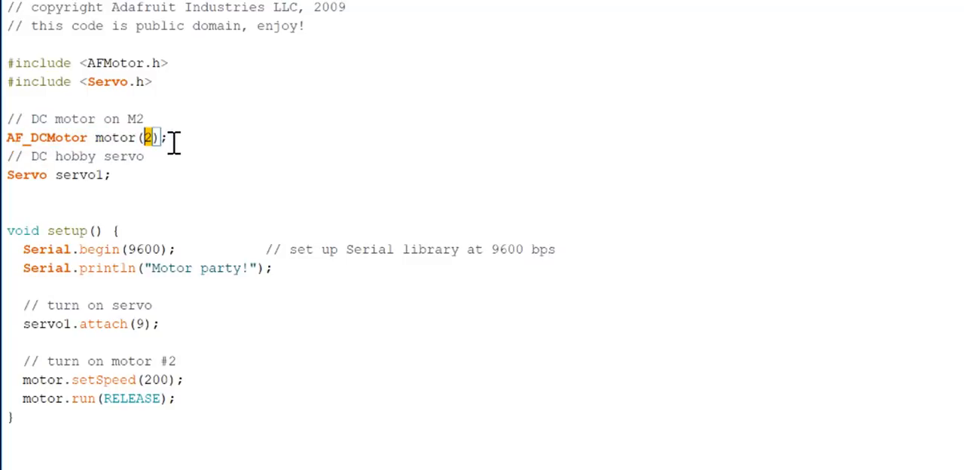
pyautogui.tripleClick(83, 137)
pyautogui.write('1')
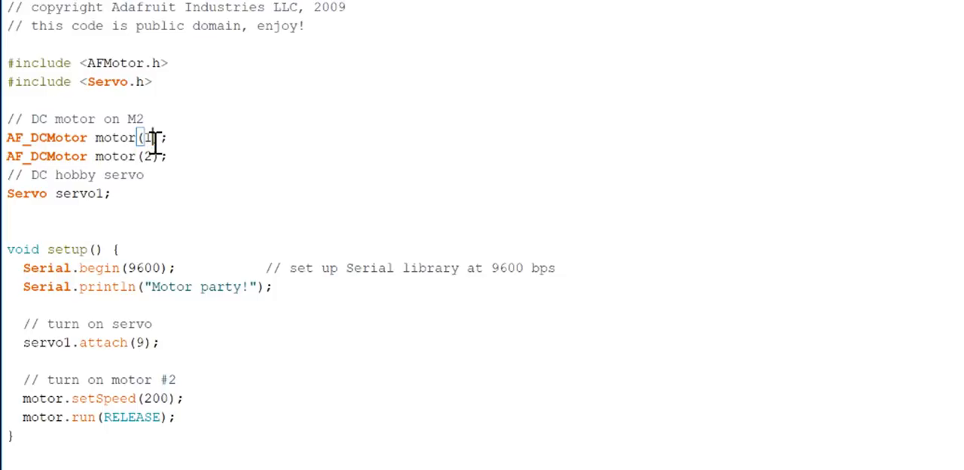
pyautogui.moveTo(141, 119)
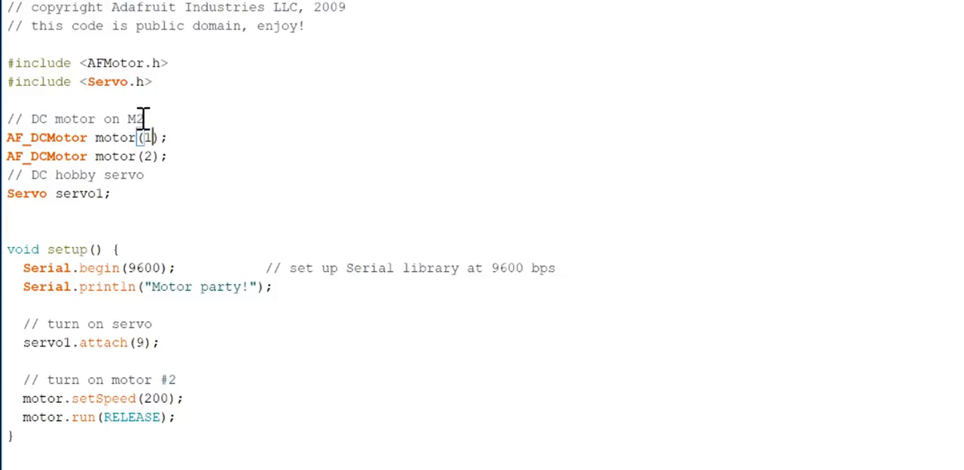
pyautogui.doubleClick(114, 137)
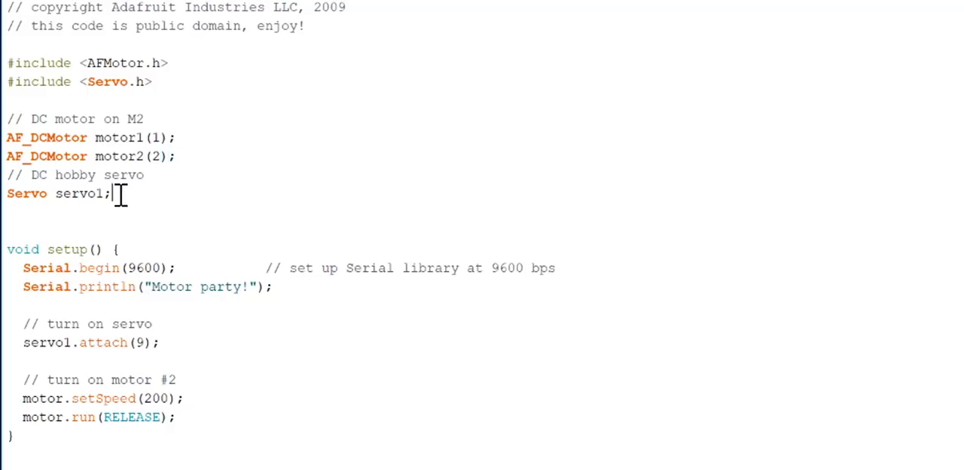
pyautogui.doubleClick(79, 194)
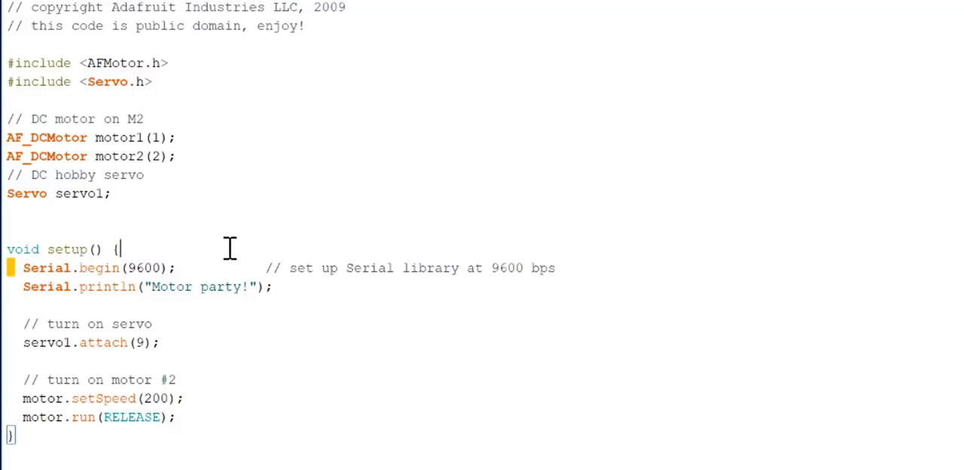
# Edit the setup motor speed (200) calls, then start a void function below setup()
pyautogui.tripleClick(98, 267)
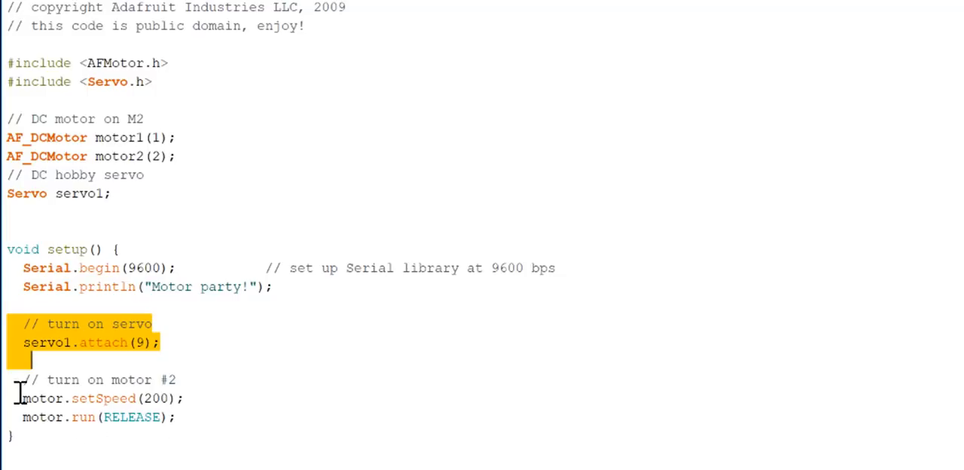
pyautogui.click(102, 398)
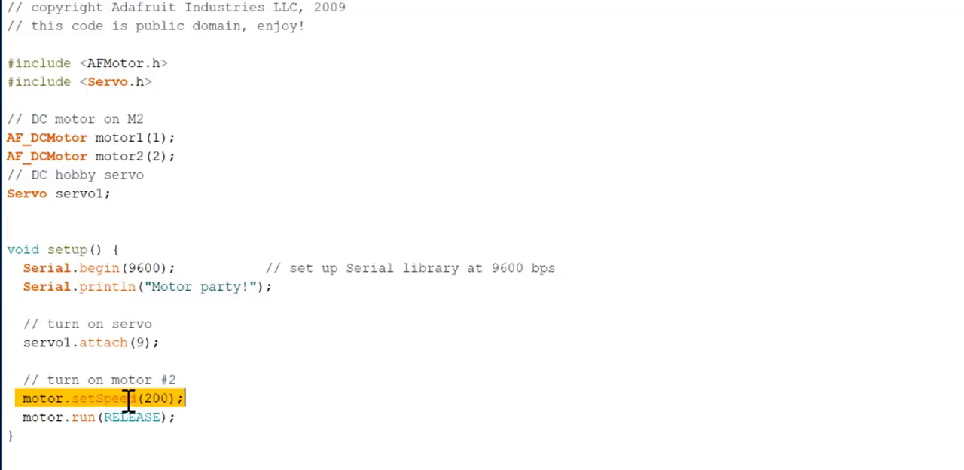
pyautogui.doubleClick(158, 399)
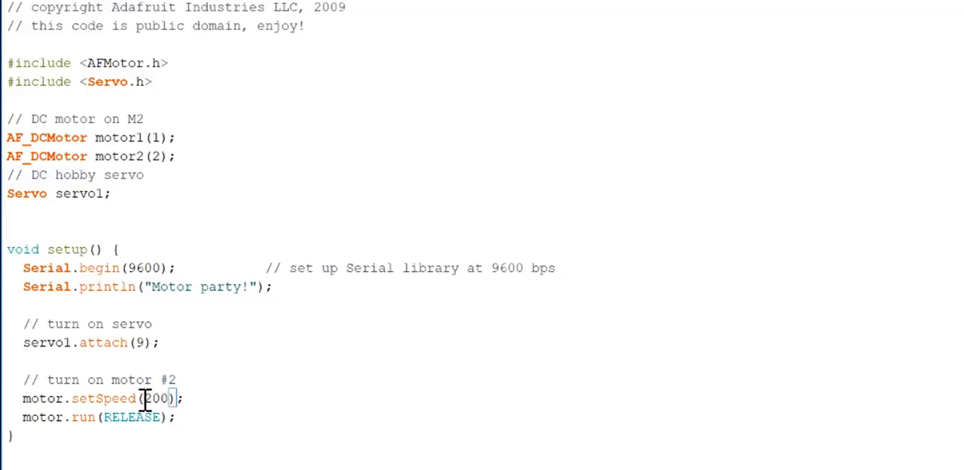
pyautogui.doubleClick(34, 417)
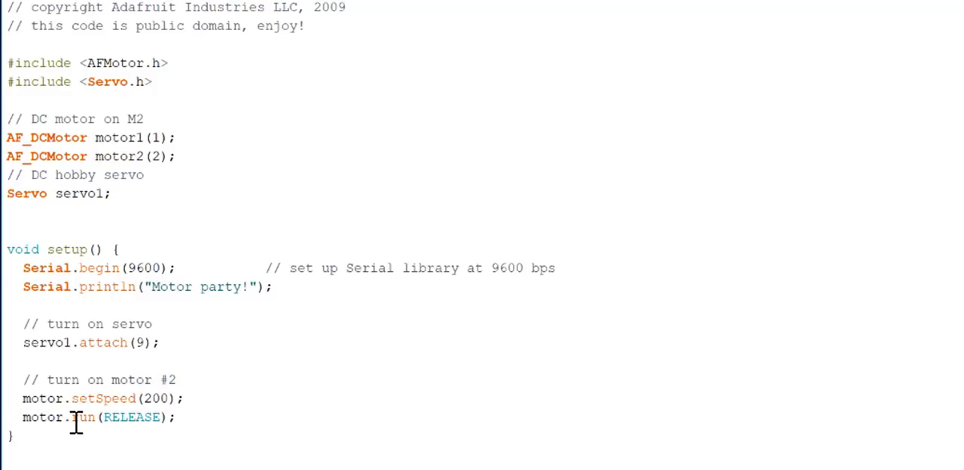
pyautogui.doubleClick(81, 417)
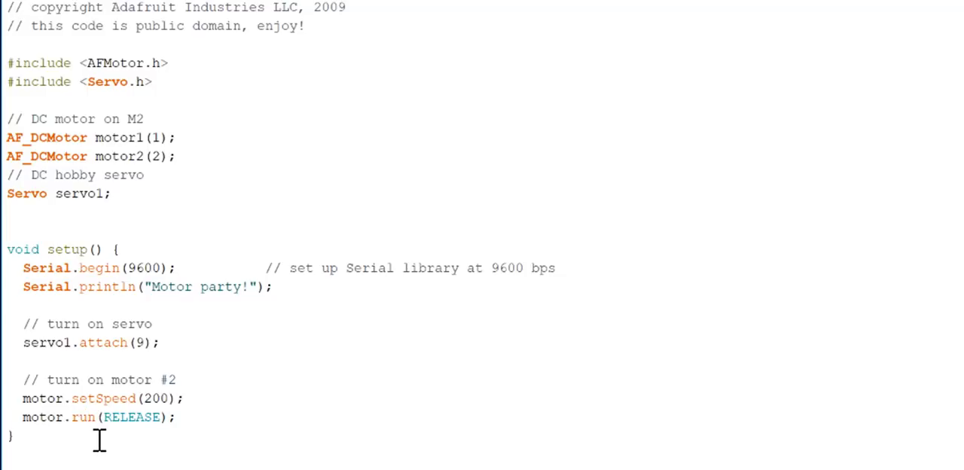
pyautogui.moveTo(82, 419)
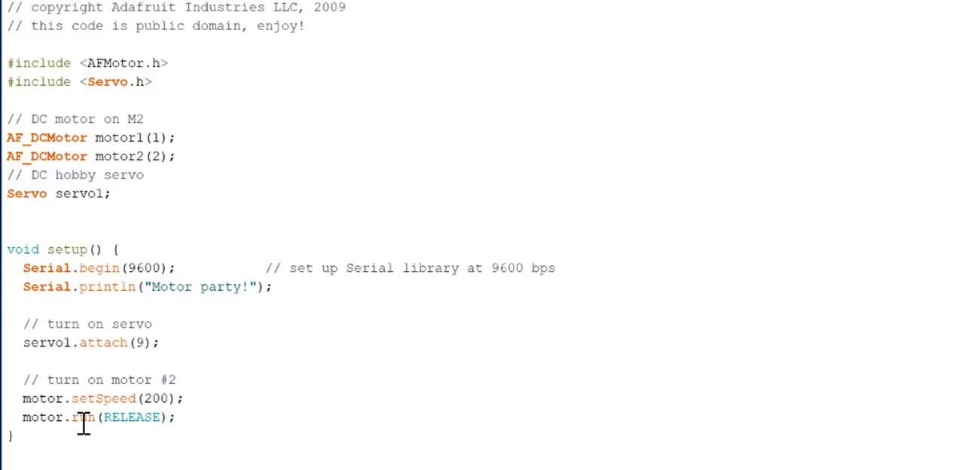
pyautogui.doubleClick(132, 418)
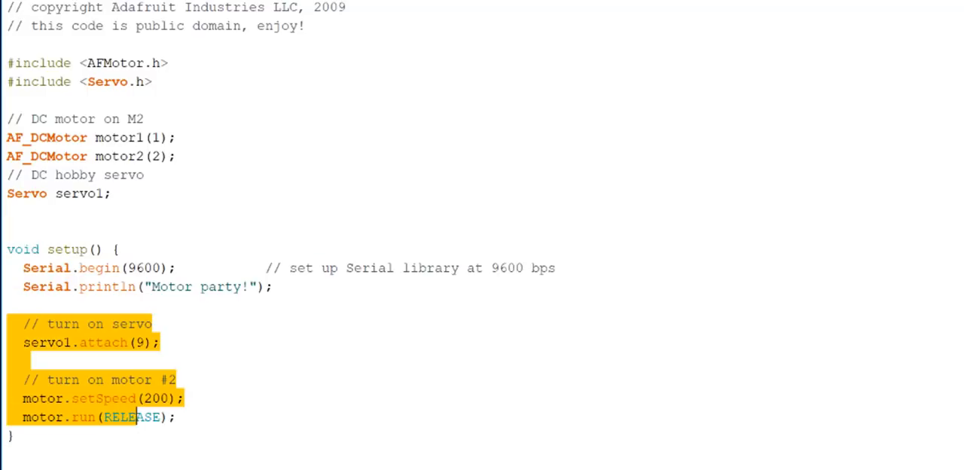
pyautogui.scroll(-3)
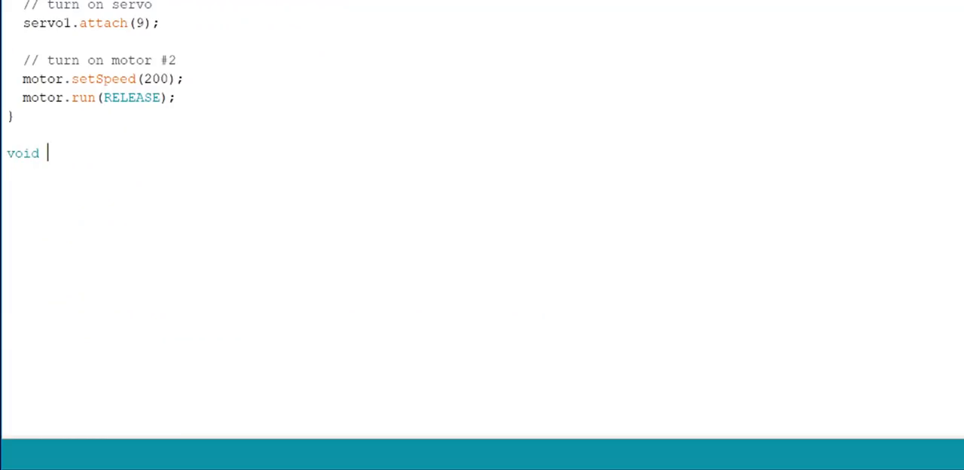
# Name the new function loop() with braces and give motor1 and motor2 their setSpeed/release lines
pyautogui.write('loop')
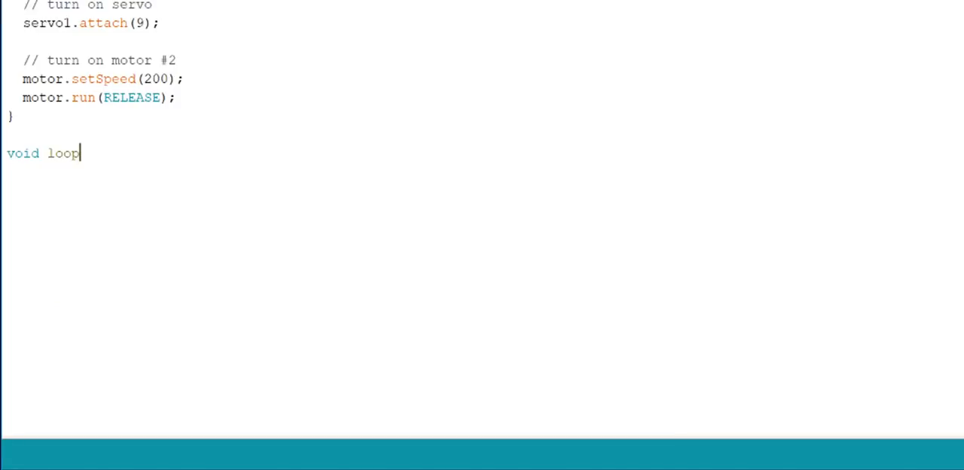
pyautogui.write('()')
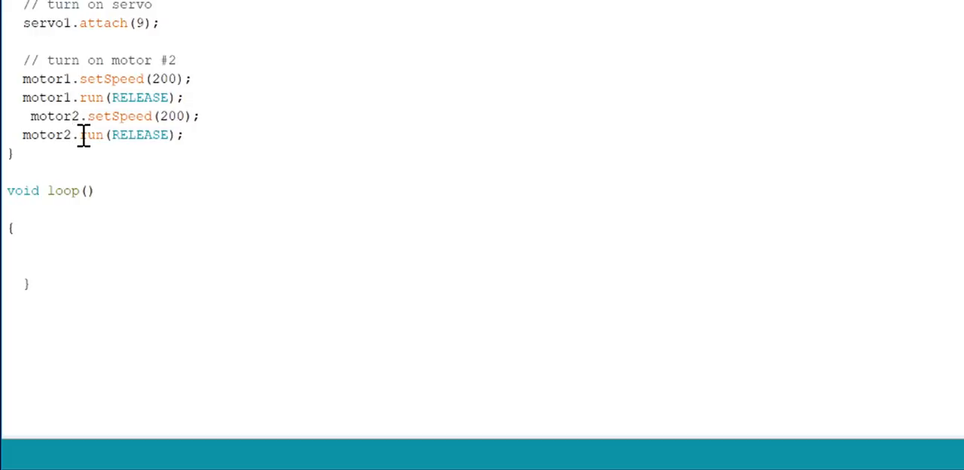
pyautogui.rightClick(143, 125)
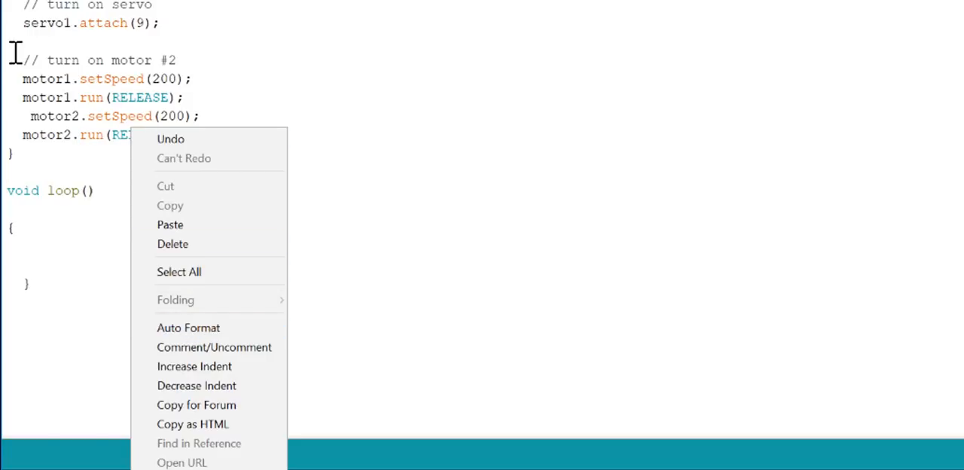
pyautogui.moveTo(188, 327)
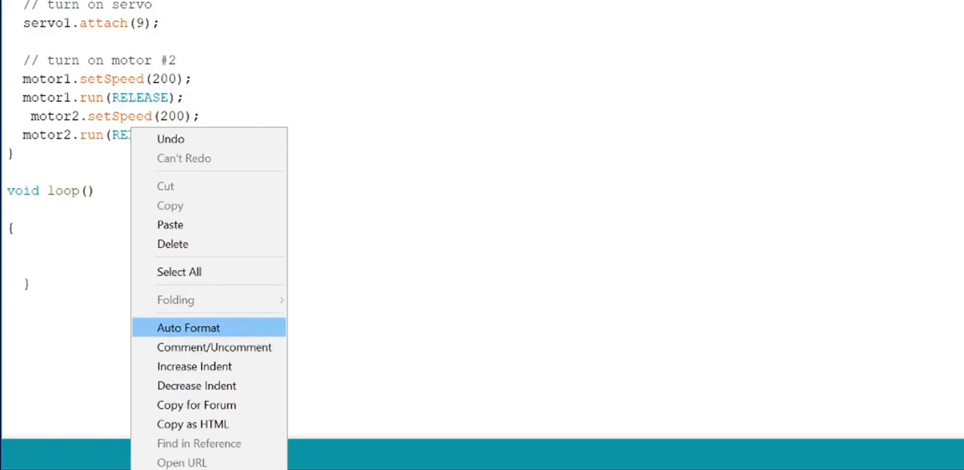
# Auto Format the sketch to align the motor2 lines and loop() braces
pyautogui.click(187, 327)
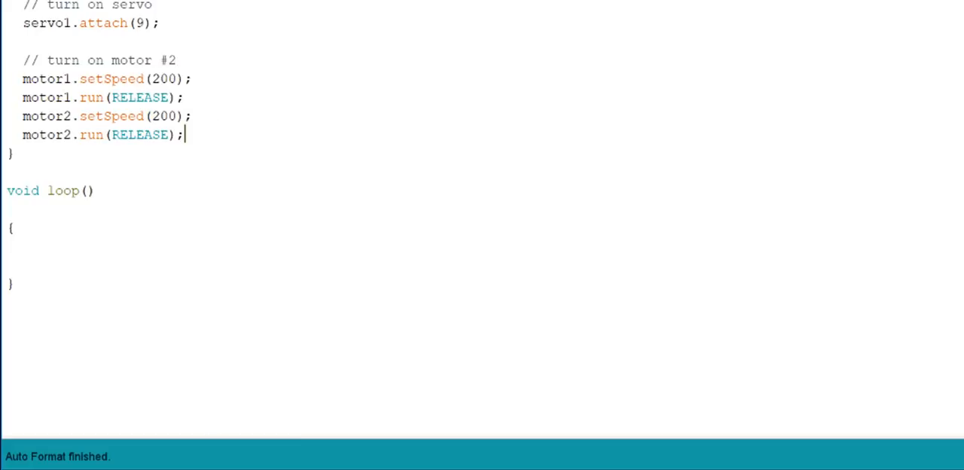
pyautogui.moveTo(16, 252)
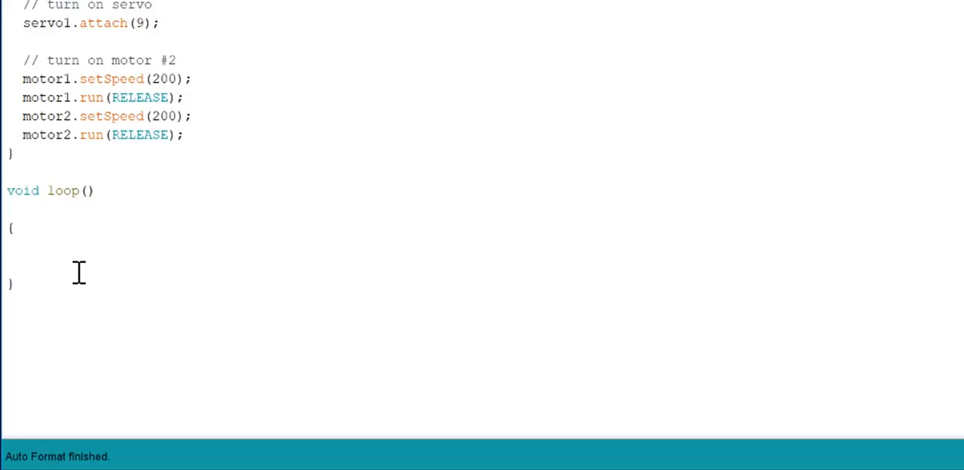
# Add motor1.run(FORWARD); inside loop() and copy the line for motor2
pyautogui.write('motor1')
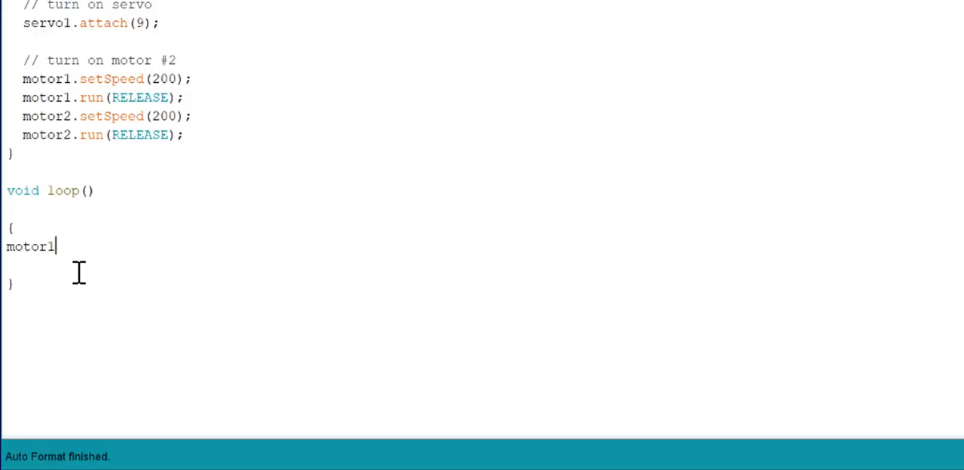
pyautogui.write('.run(')
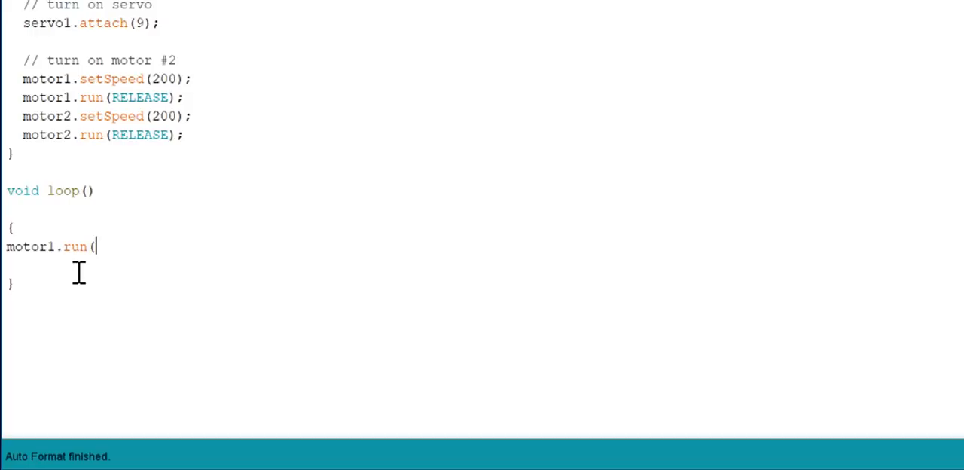
pyautogui.write('FORWA')
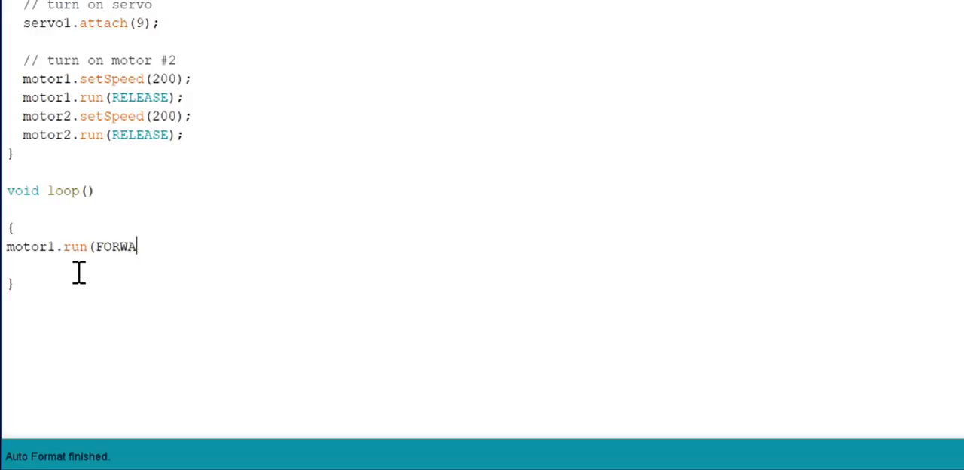
pyautogui.write('RD)')
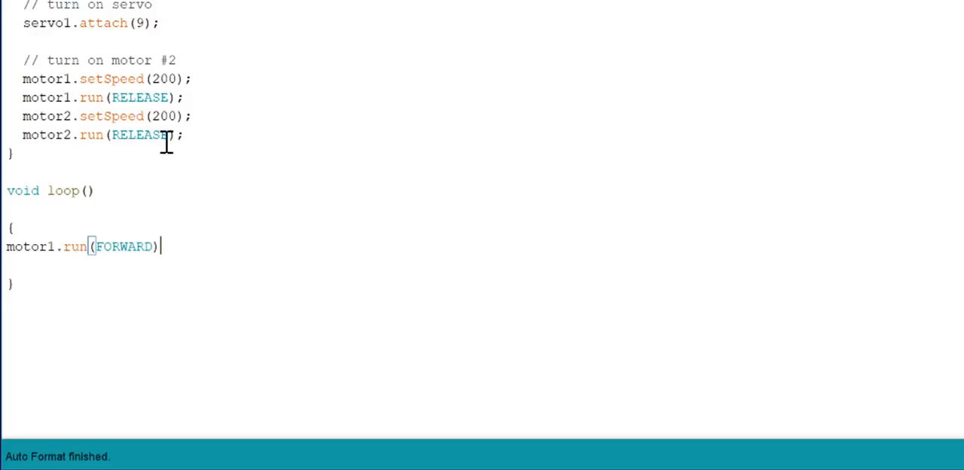
pyautogui.write(';')
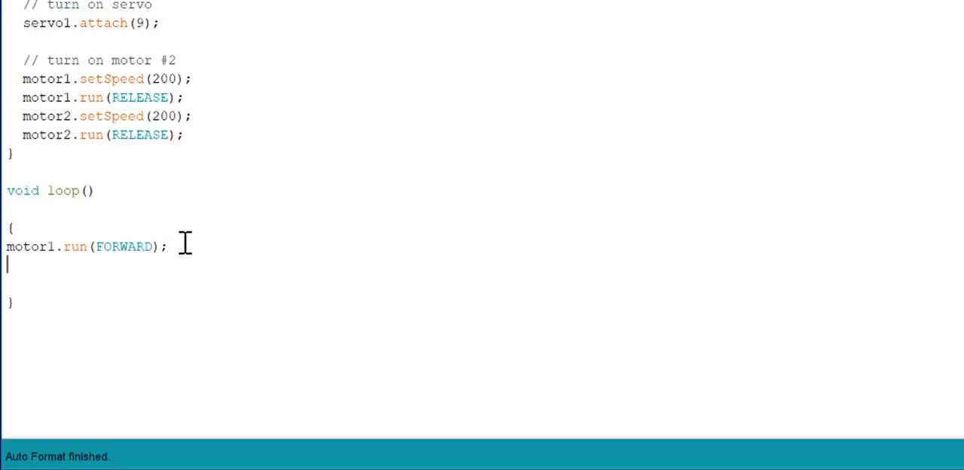
pyautogui.tripleClick(83, 247)
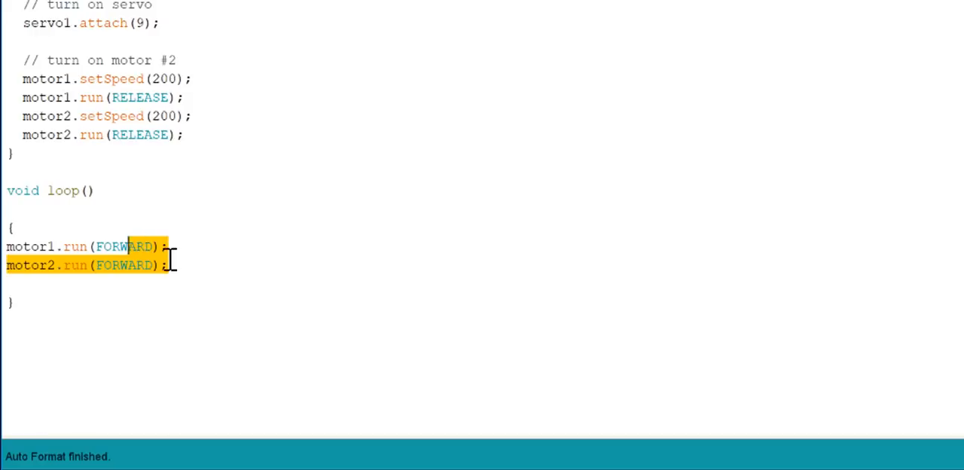
# Add delay(3000); after the two forward run lines
pyautogui.write('DELAY')
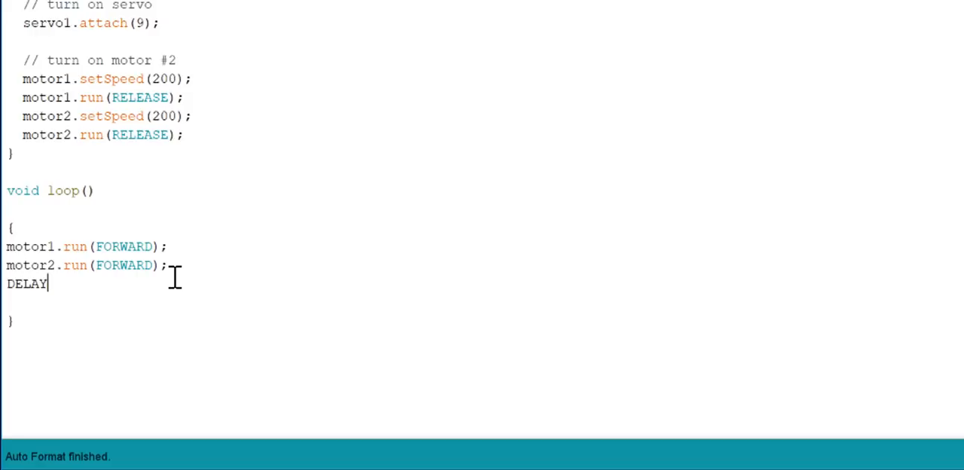
pyautogui.write('(')
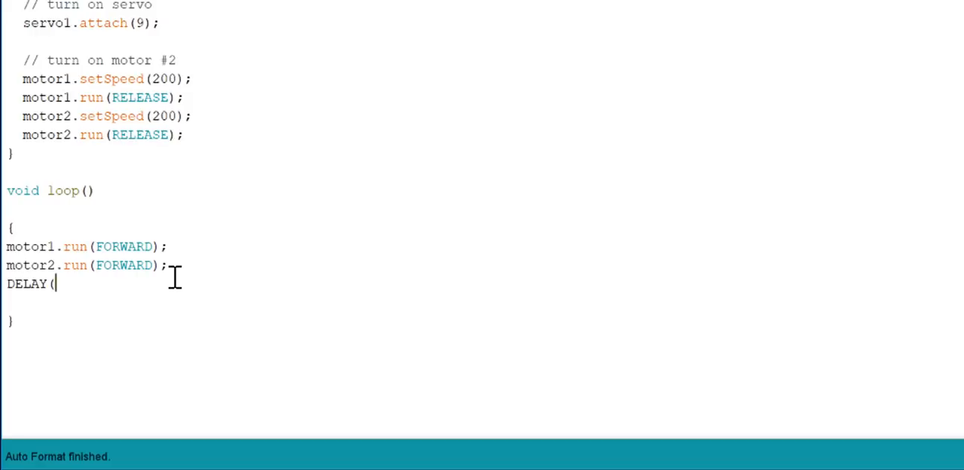
pyautogui.write('3000)')
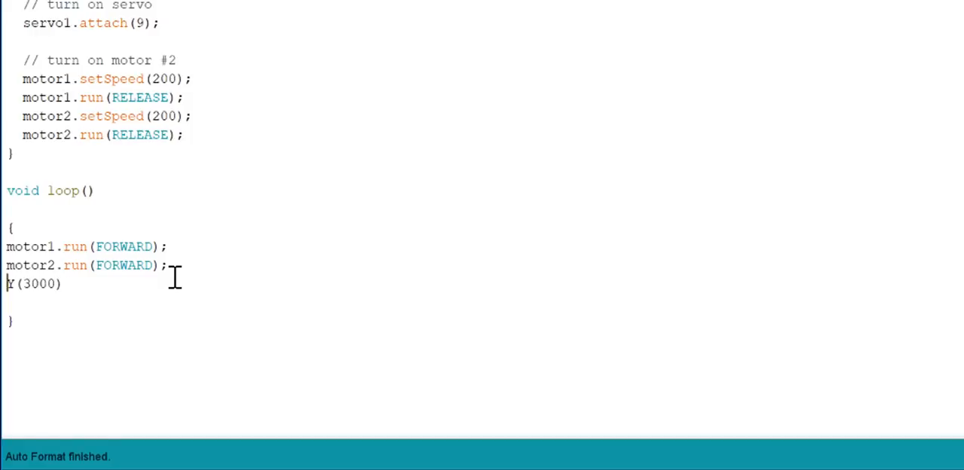
pyautogui.write('de')
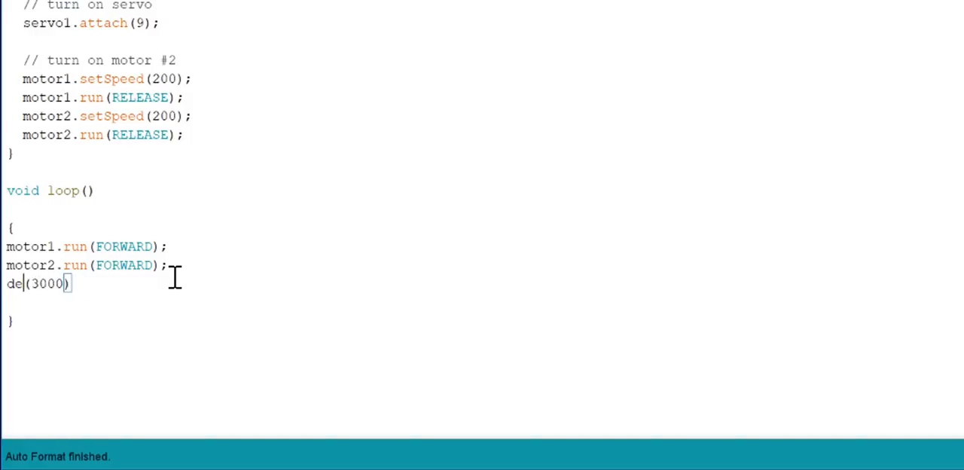
pyautogui.write('lay')
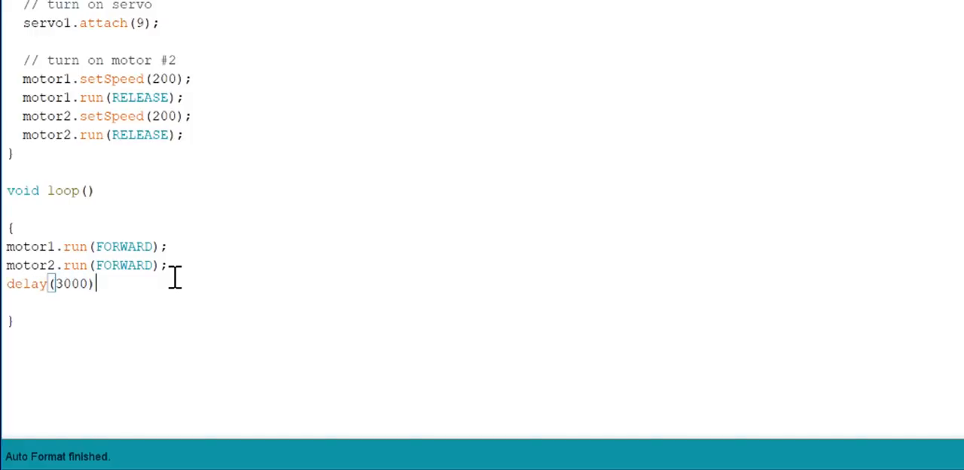
pyautogui.write(';')
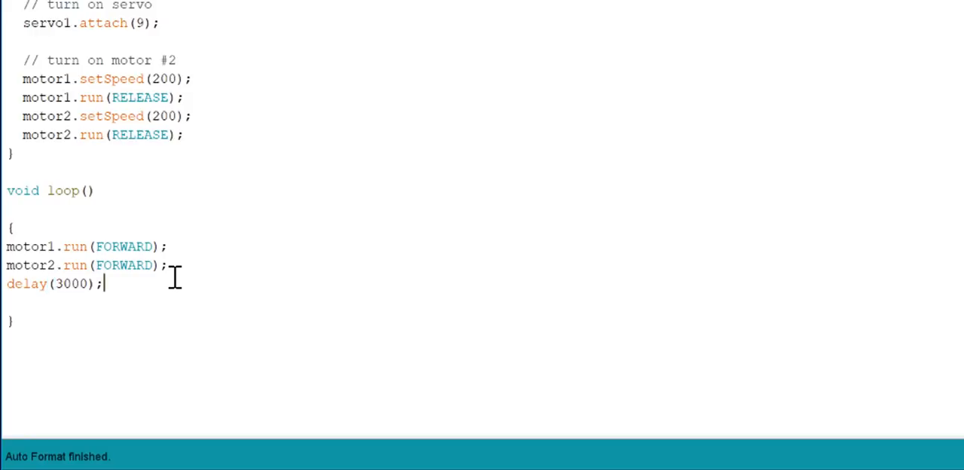
# Insert servo1.write (20); above delay(3000) and select the four loop statements to duplicate
pyautogui.press('Enter')
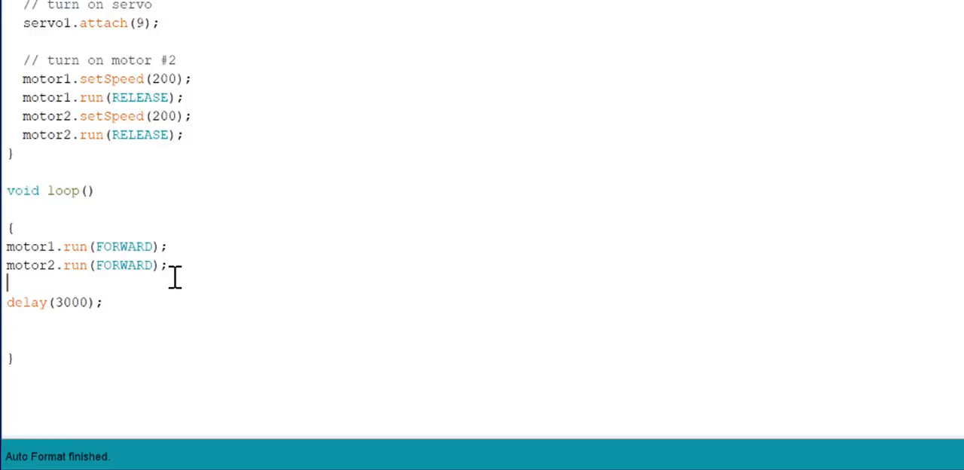
pyautogui.write('serbo')
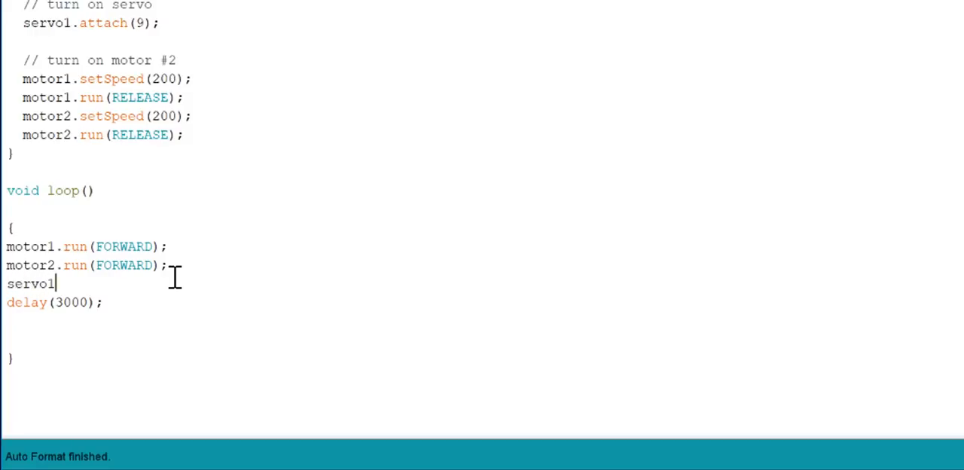
pyautogui.write('.write')
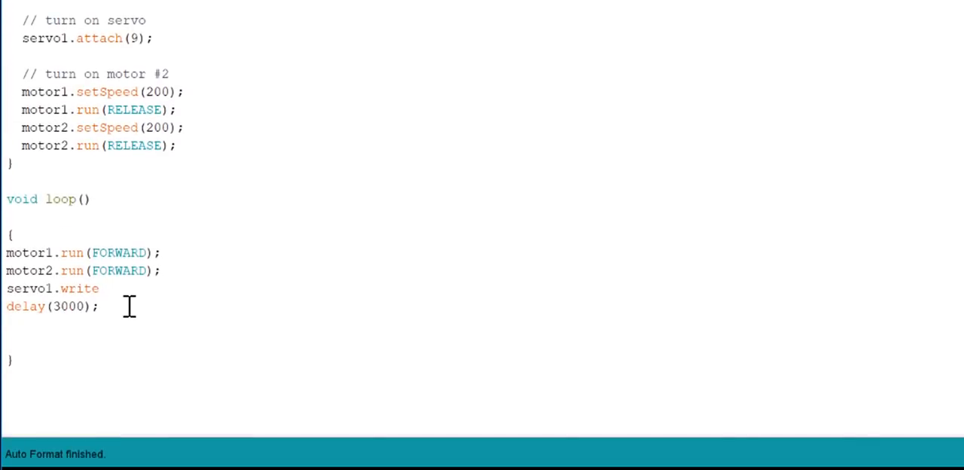
pyautogui.write('(20);')
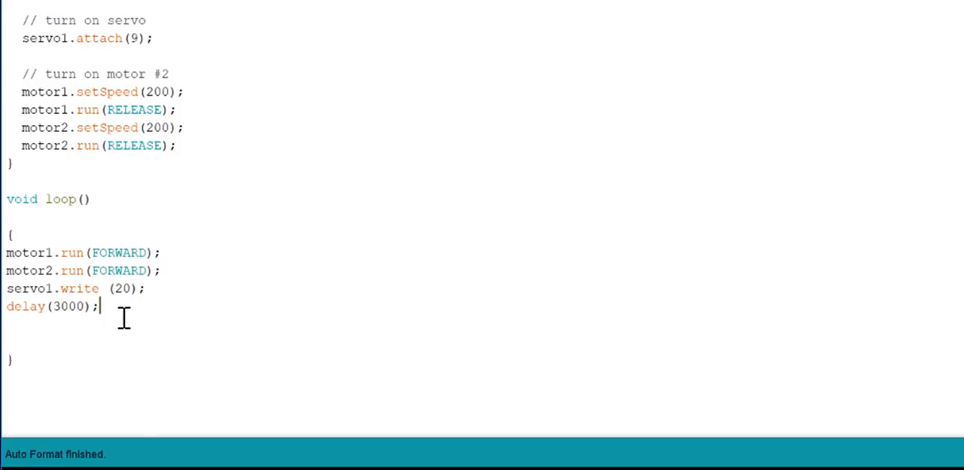
pyautogui.moveTo(6, 253); pyautogui.dragTo(99, 307)
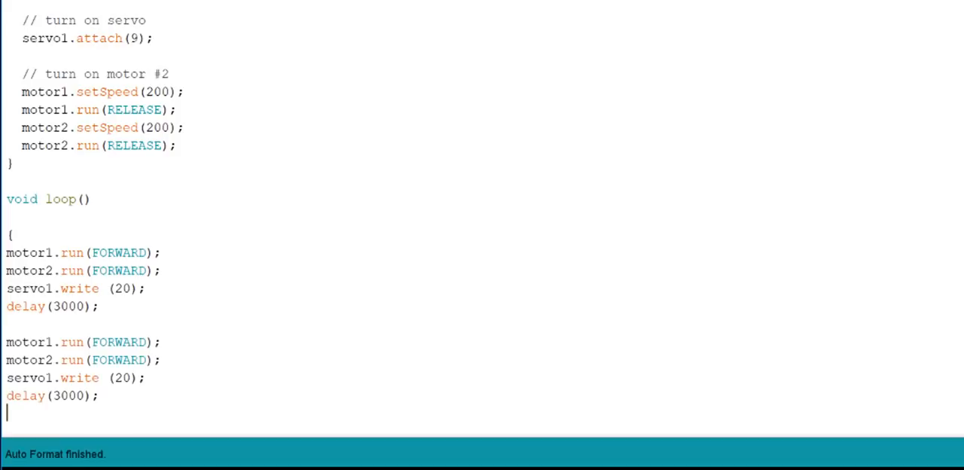
# Replace FORWARD with RELEASE in the duplicated motor1 line and select the second delay statement
pyautogui.doubleClick(118, 342)
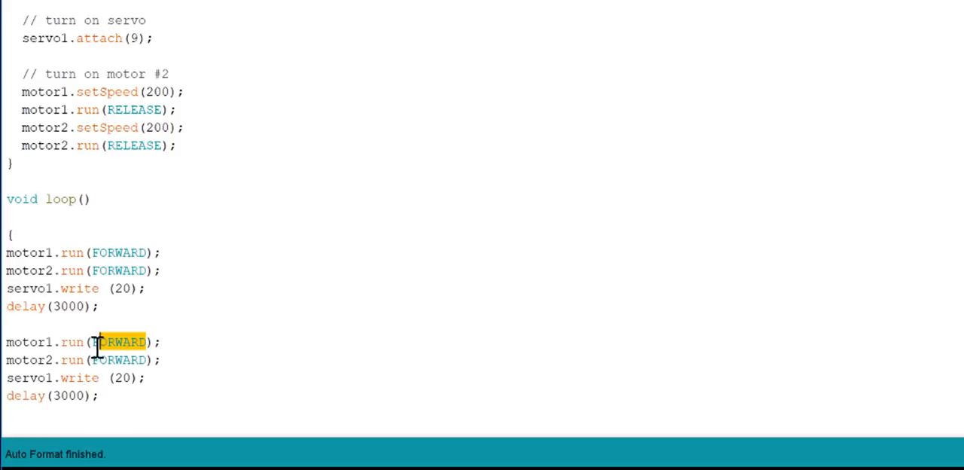
pyautogui.write('RELEASE')
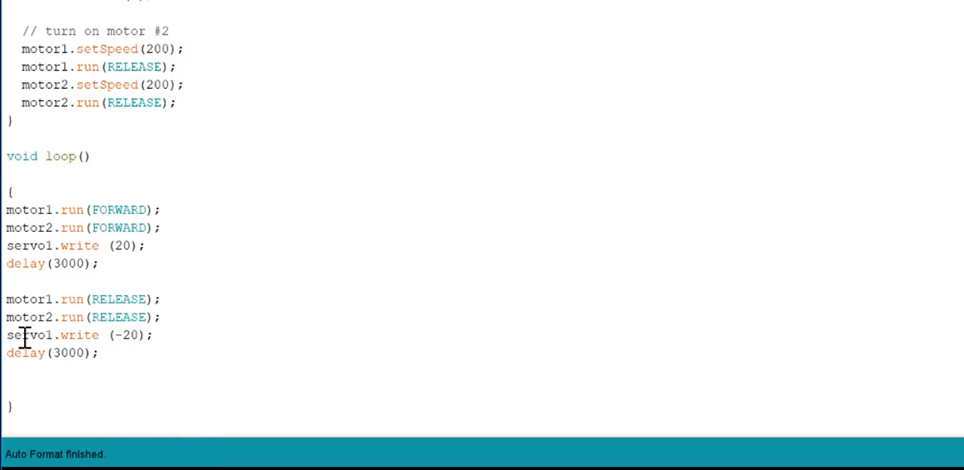
pyautogui.doubleClick(68, 352)
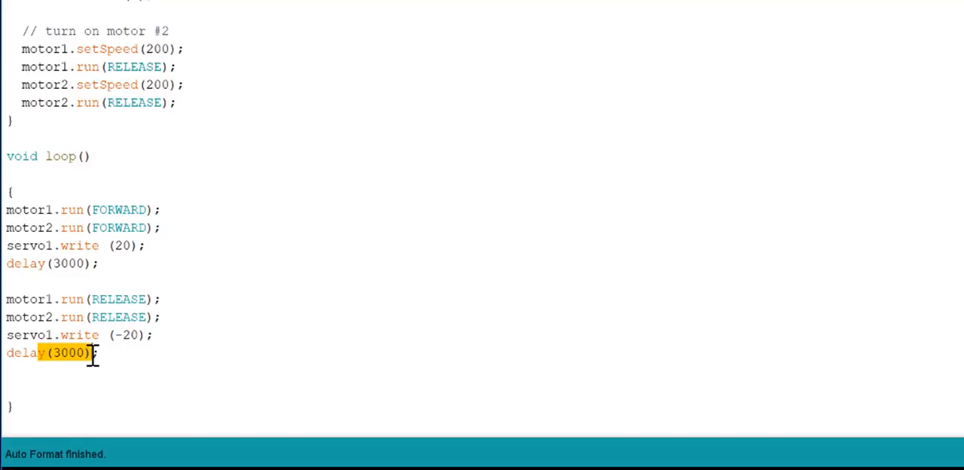